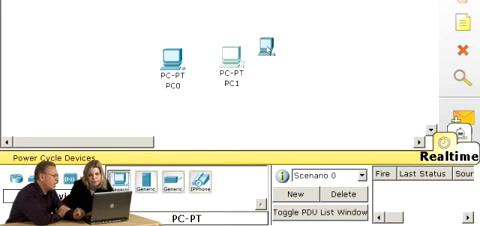
Step: Enter a 192.168.10.x static address with subnet mask 255.255.255.0 on the PC's FastEthernet interface
{"action": "left_click", "coordinate": [284, 52]}
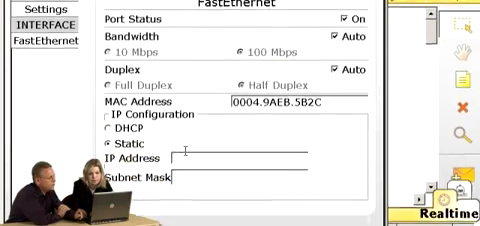
{"action": "type", "text": "19"}
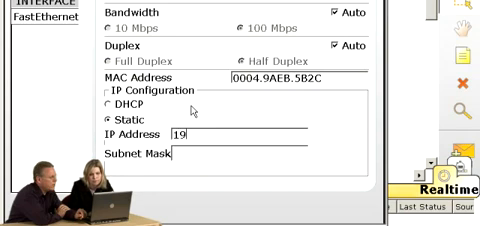
{"action": "type", "text": "2.168.10."}
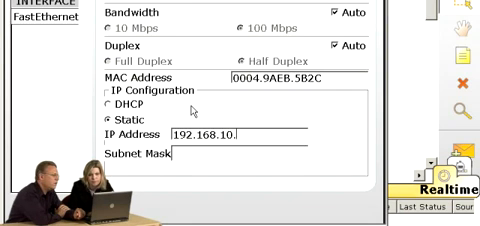
{"action": "type", "text": "255.255.255.0"}
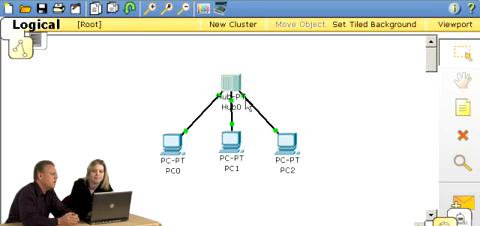
{"action": "mouse_move", "coordinate": [234, 180]}
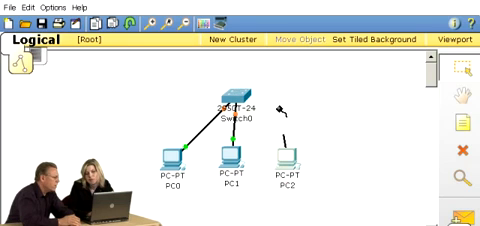
Step: Plug the cable from PC2 into the switch's FastEthernet0/6 port
{"action": "left_click", "coordinate": [236, 104]}
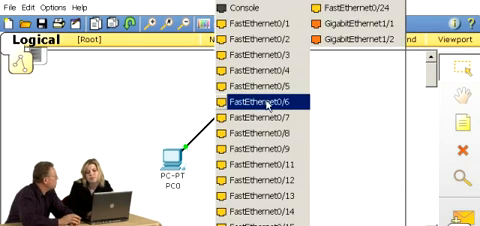
{"action": "left_click", "coordinate": [260, 104]}
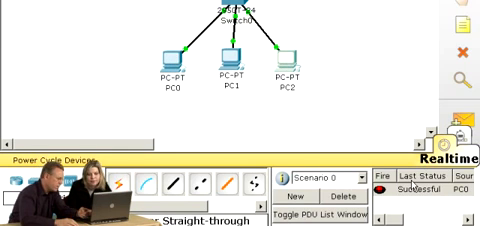
{"action": "mouse_move", "coordinate": [384, 84]}
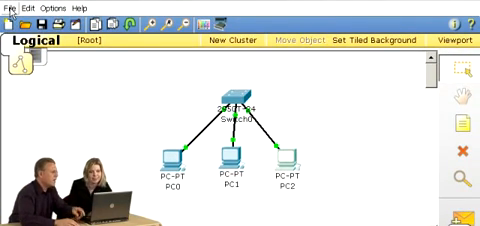
Step: Save the topology via Save As as a .pkt file named 'Test'
{"action": "left_click", "coordinate": [8, 4]}
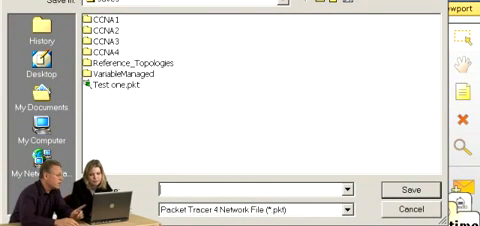
{"action": "type", "text": "Test two"}
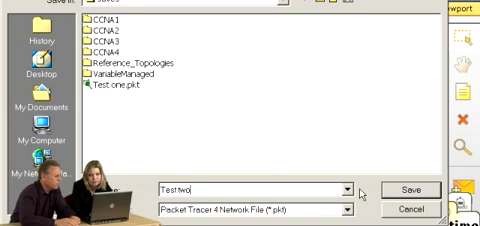
{"action": "left_click", "coordinate": [408, 190]}
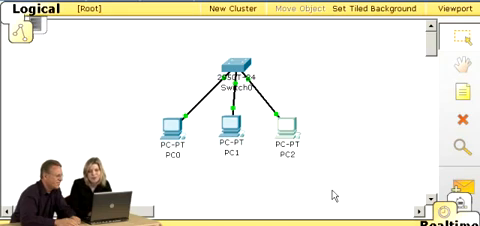